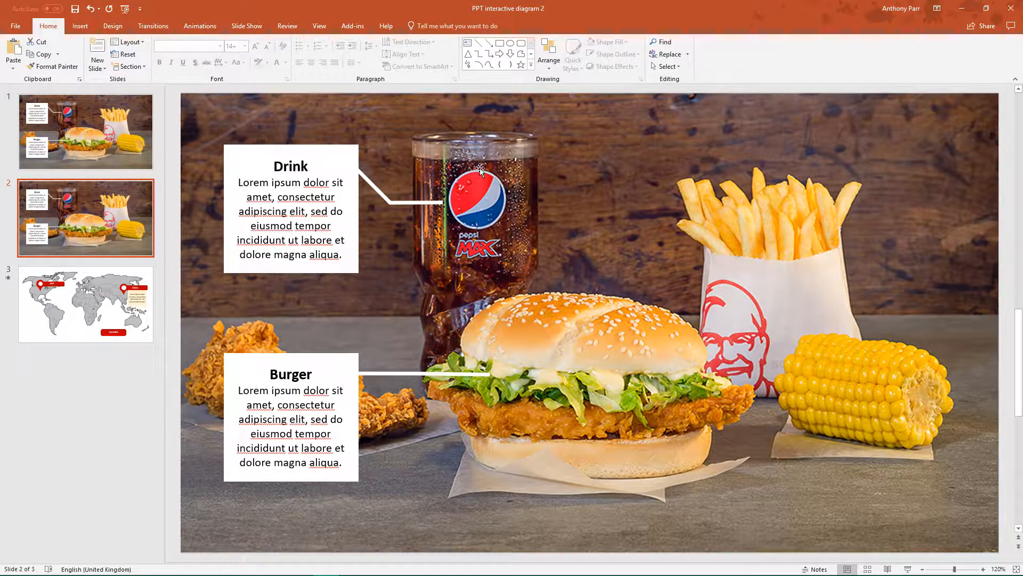
{"action": "mouse_move", "coordinate": [904, 151]}
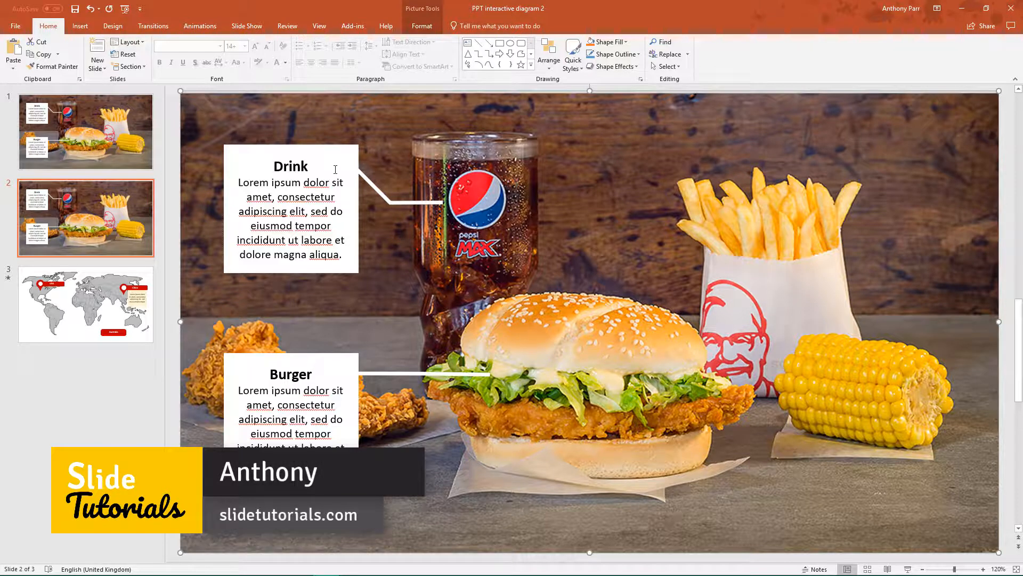
Step: Choose the Freeform shape from the Insert shapes gallery to trace the drink glass
{"action": "left_click", "coordinate": [290, 167]}
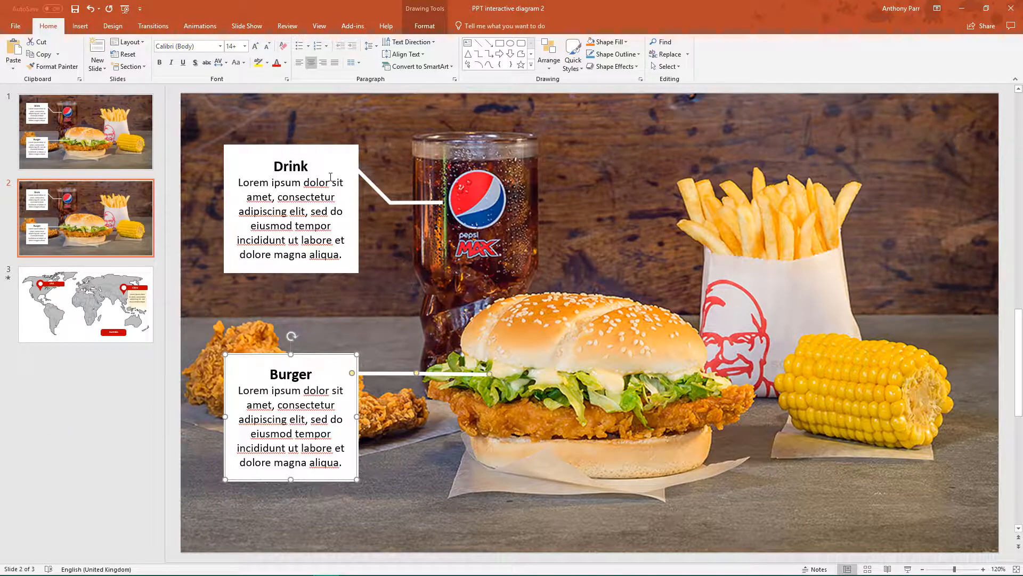
{"action": "mouse_move", "coordinate": [505, 289]}
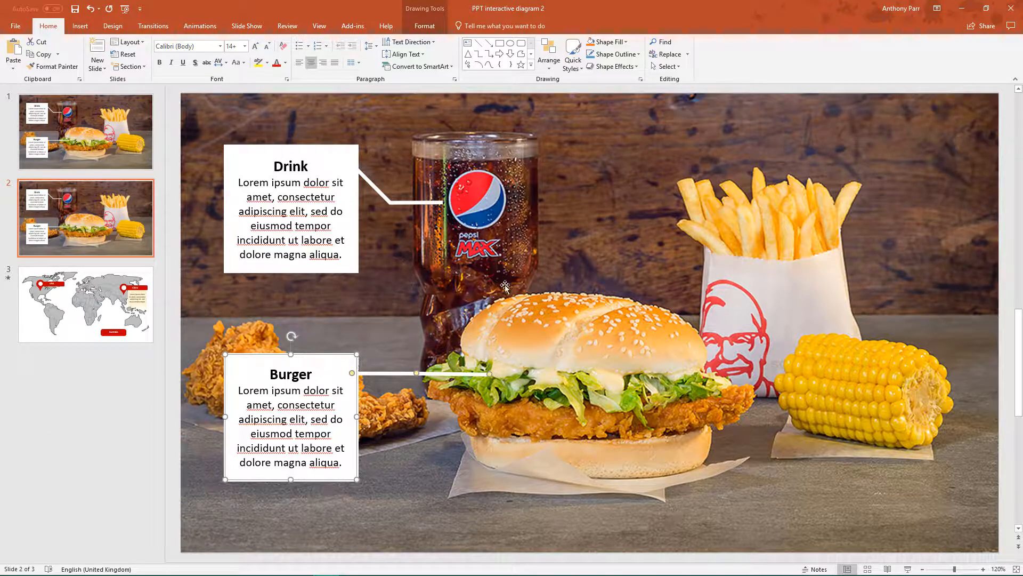
{"action": "mouse_move", "coordinate": [573, 243]}
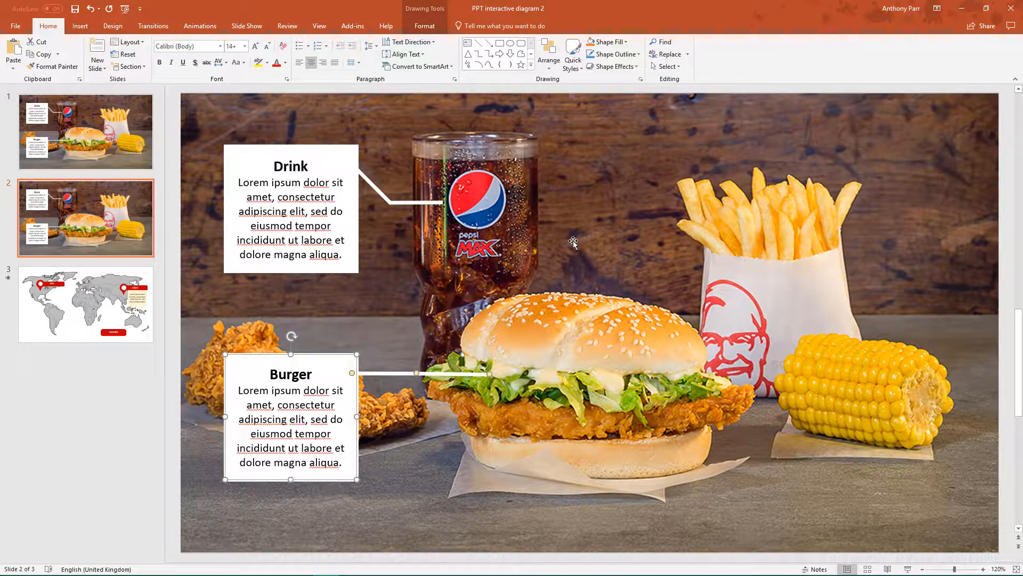
{"action": "mouse_move", "coordinate": [308, 155]}
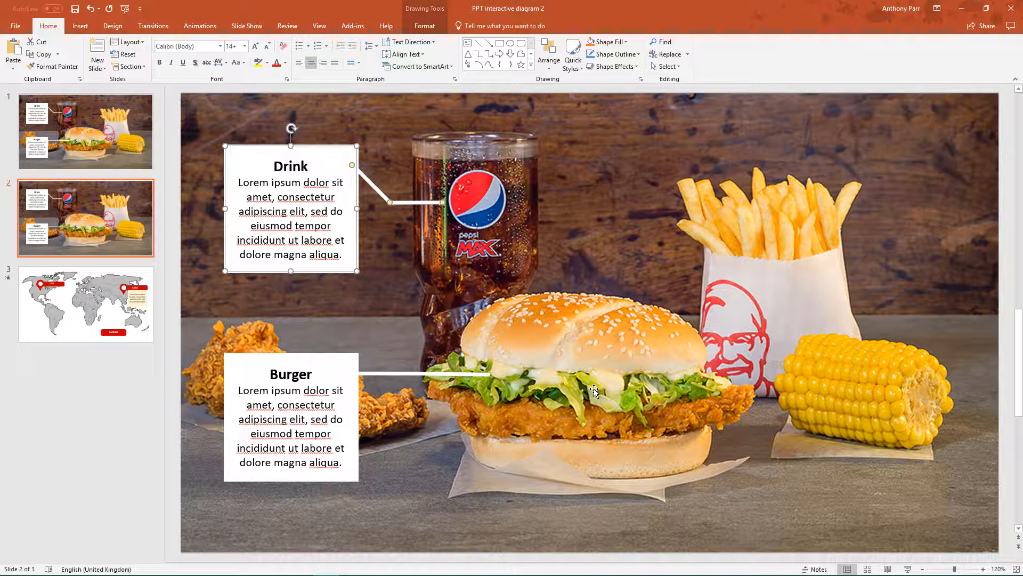
{"action": "mouse_move", "coordinate": [641, 203]}
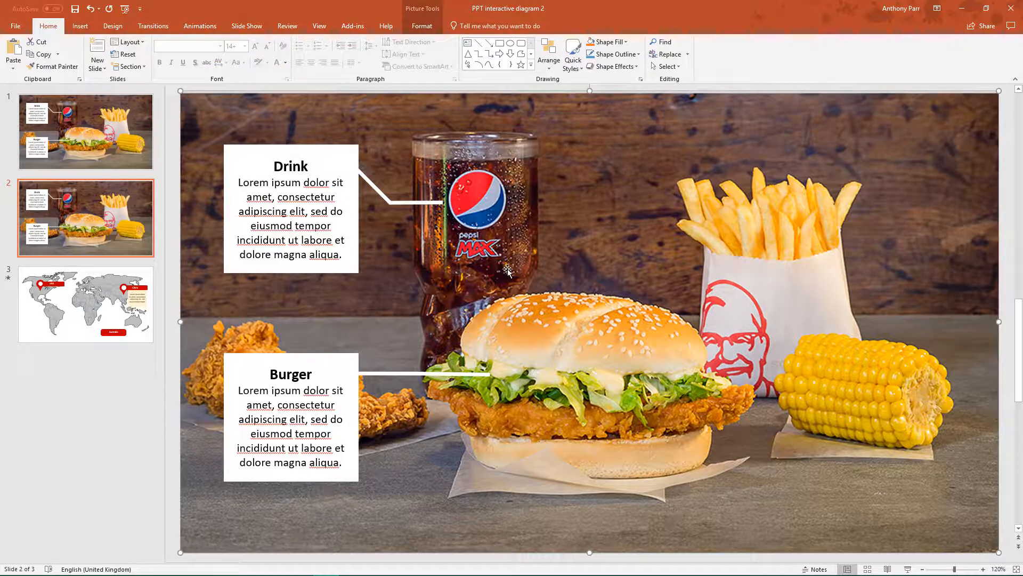
{"action": "mouse_move", "coordinate": [575, 352]}
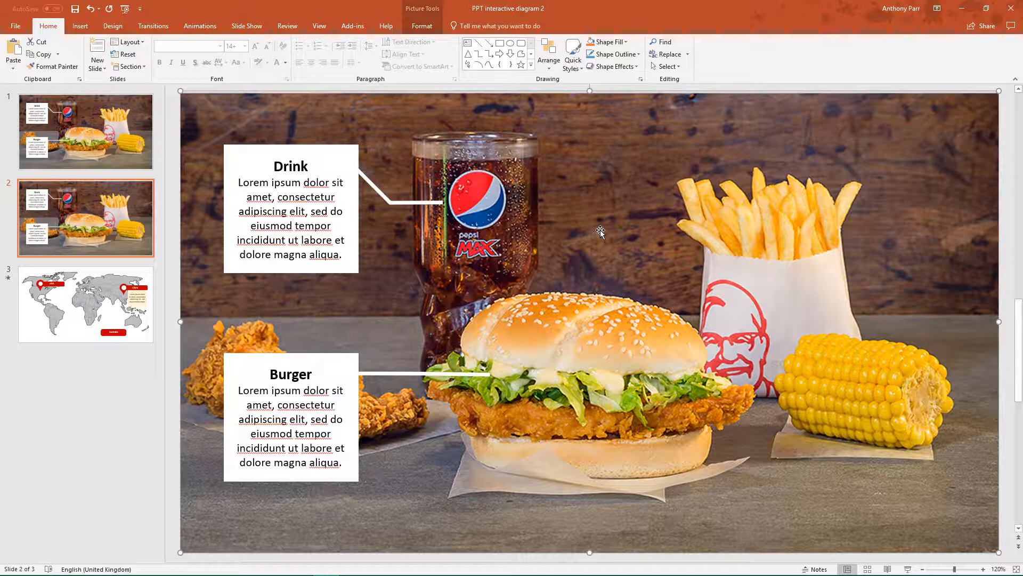
{"action": "mouse_move", "coordinate": [458, 154]}
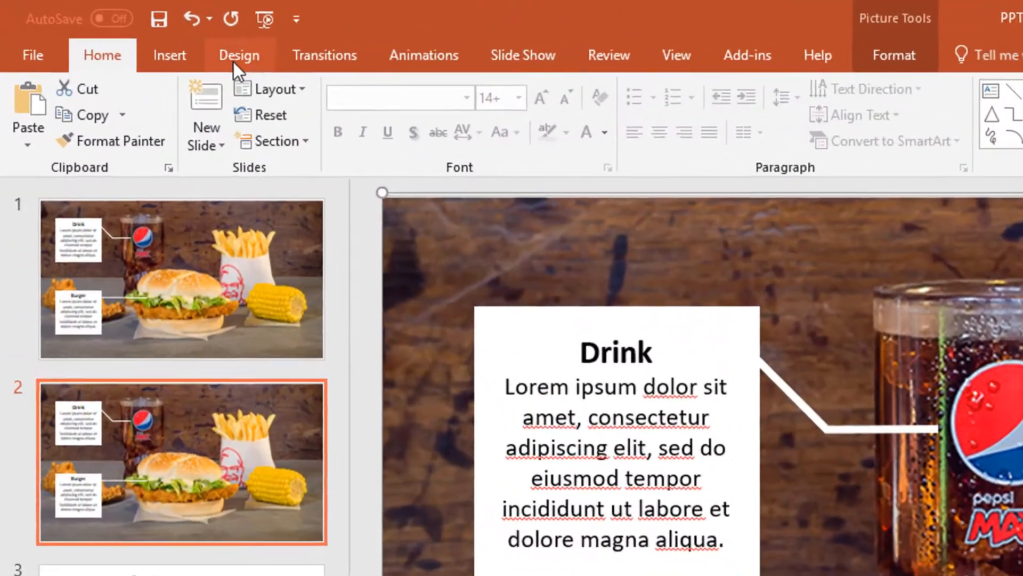
{"action": "left_click", "coordinate": [169, 54]}
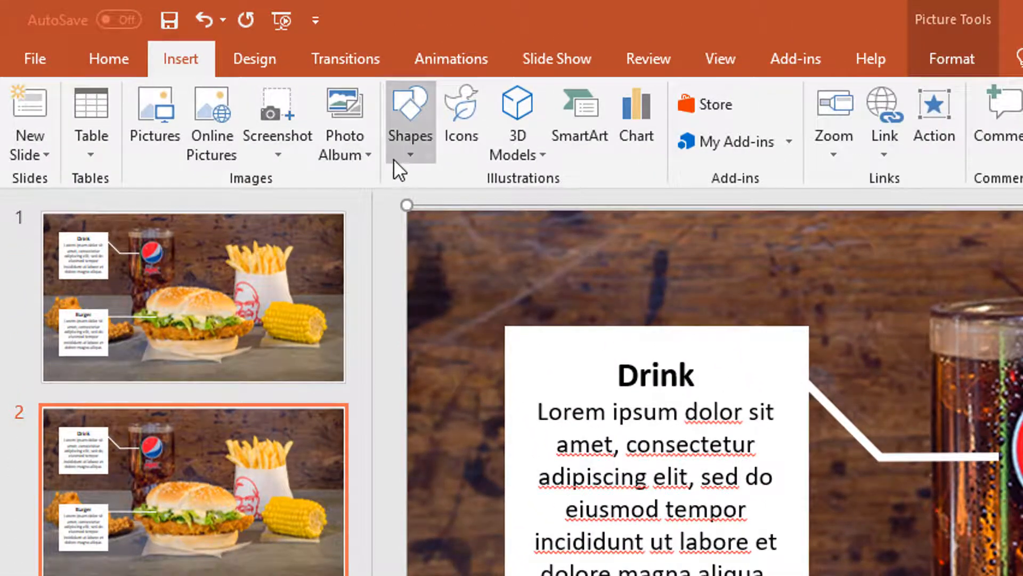
{"action": "left_click", "coordinate": [410, 120]}
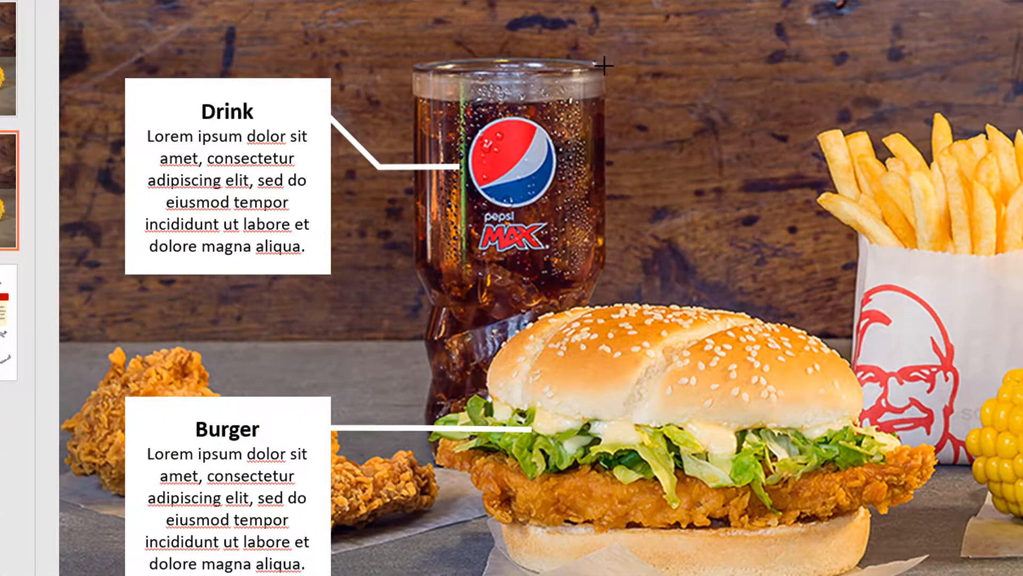
{"action": "mouse_move", "coordinate": [584, 310]}
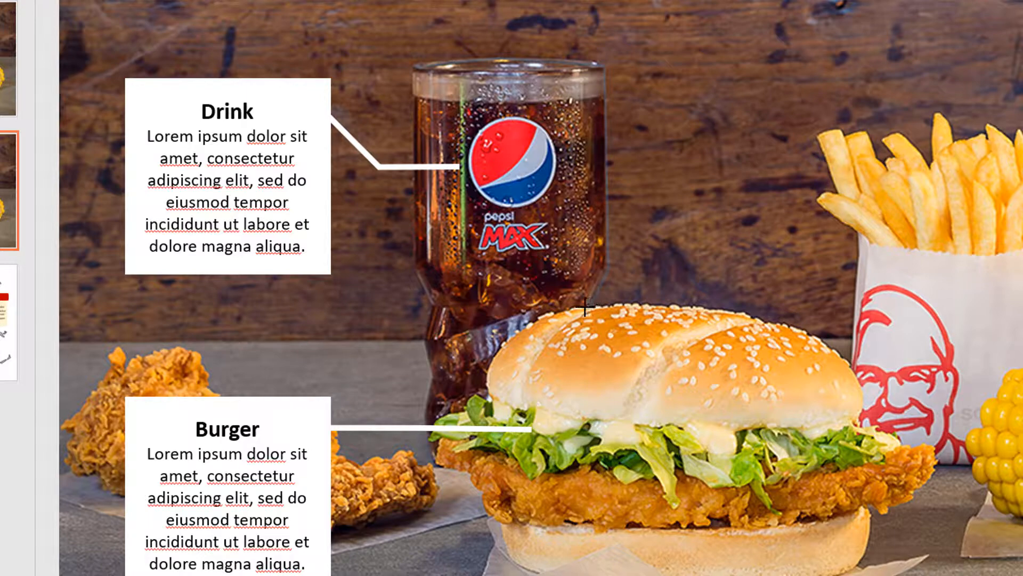
{"action": "mouse_move", "coordinate": [486, 372]}
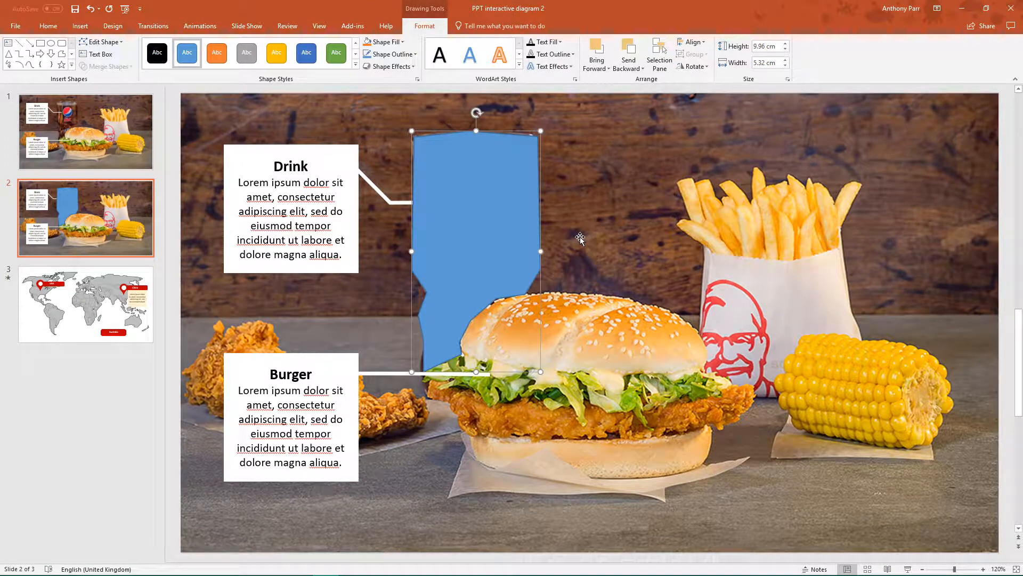
{"action": "mouse_move", "coordinate": [574, 228]}
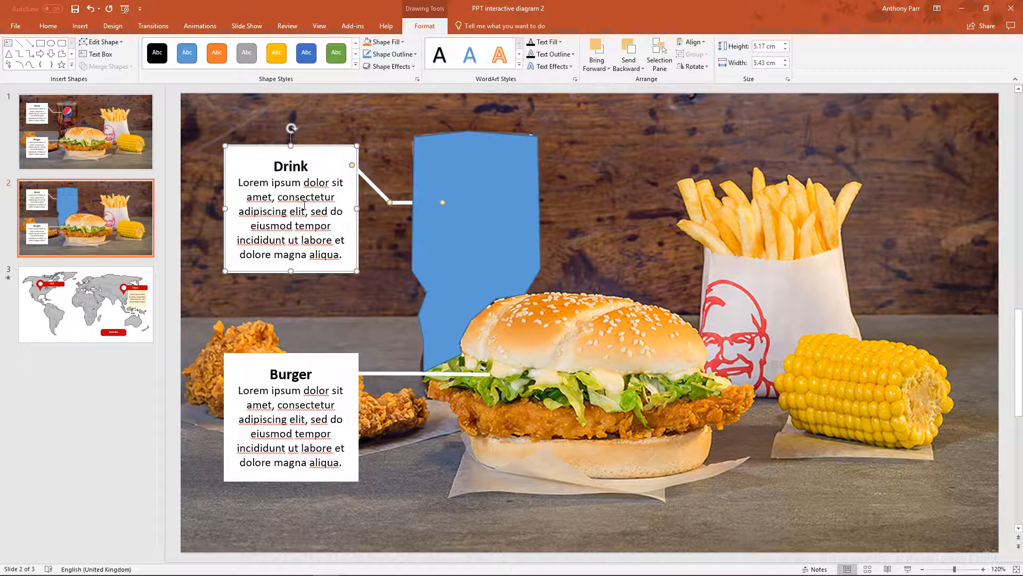
{"action": "mouse_move", "coordinate": [499, 216]}
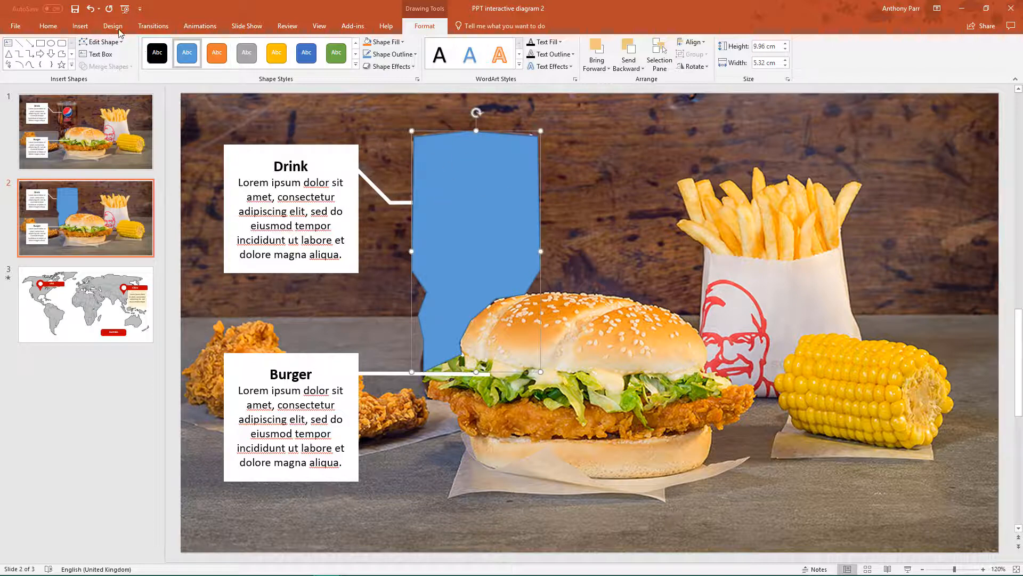
Step: Rename the traced freeform shape to 'drink hotspot' in the Selection Pane
{"action": "left_click", "coordinate": [112, 25]}
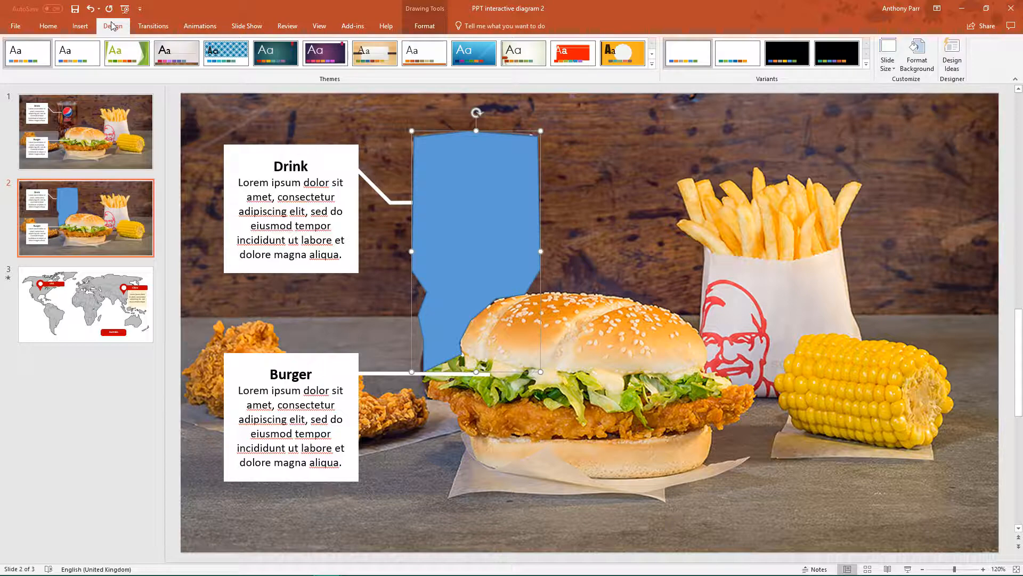
{"action": "left_click", "coordinate": [80, 25]}
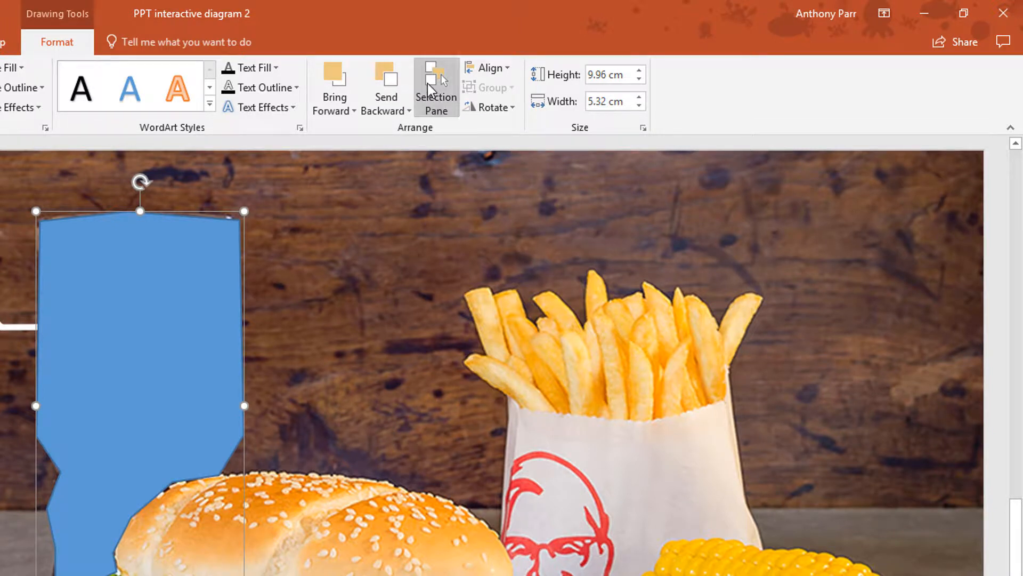
{"action": "left_click", "coordinate": [434, 89]}
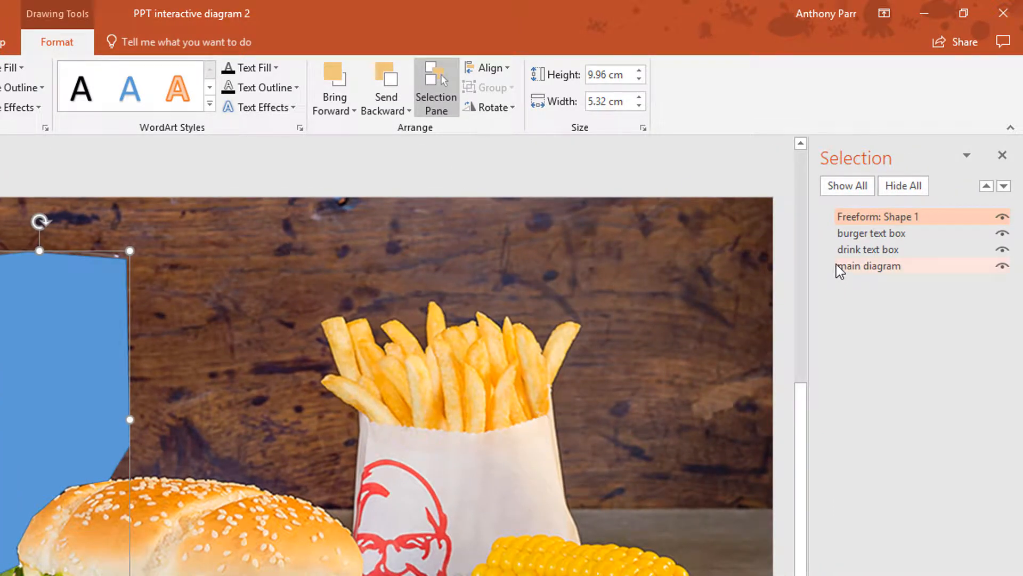
{"action": "left_click", "coordinate": [900, 217]}
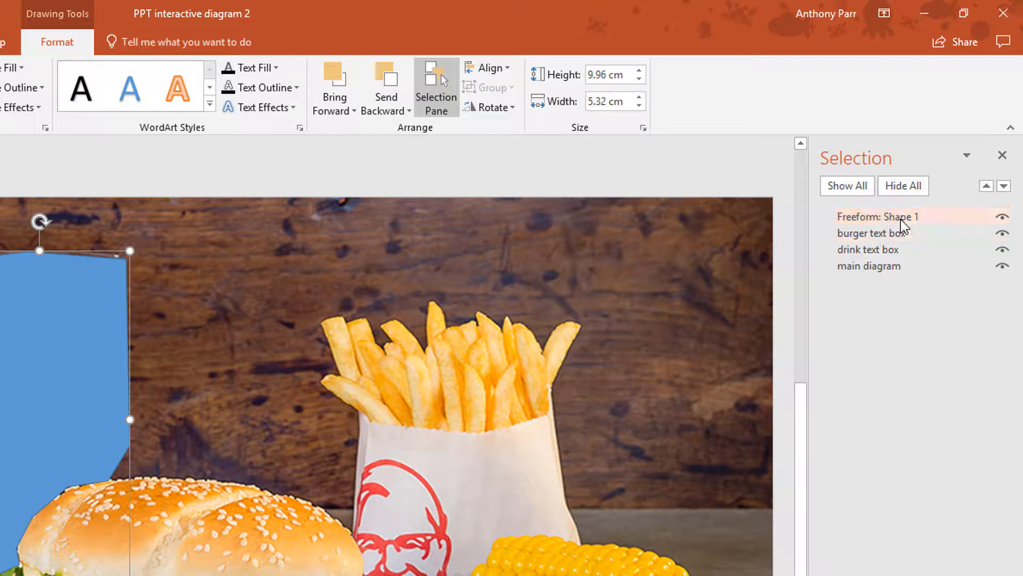
{"action": "double_click", "coordinate": [888, 217]}
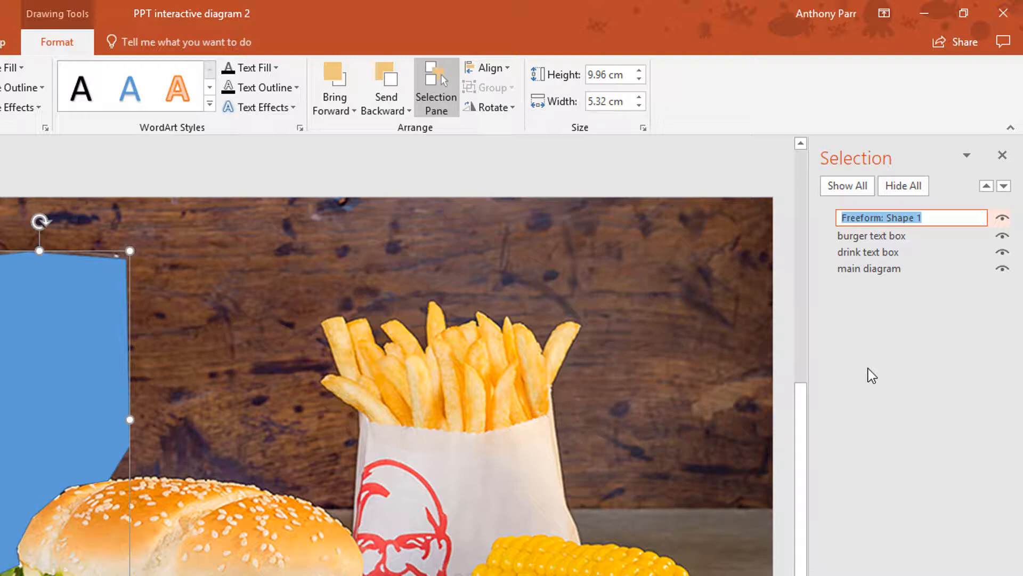
{"action": "type", "text": "drl"}
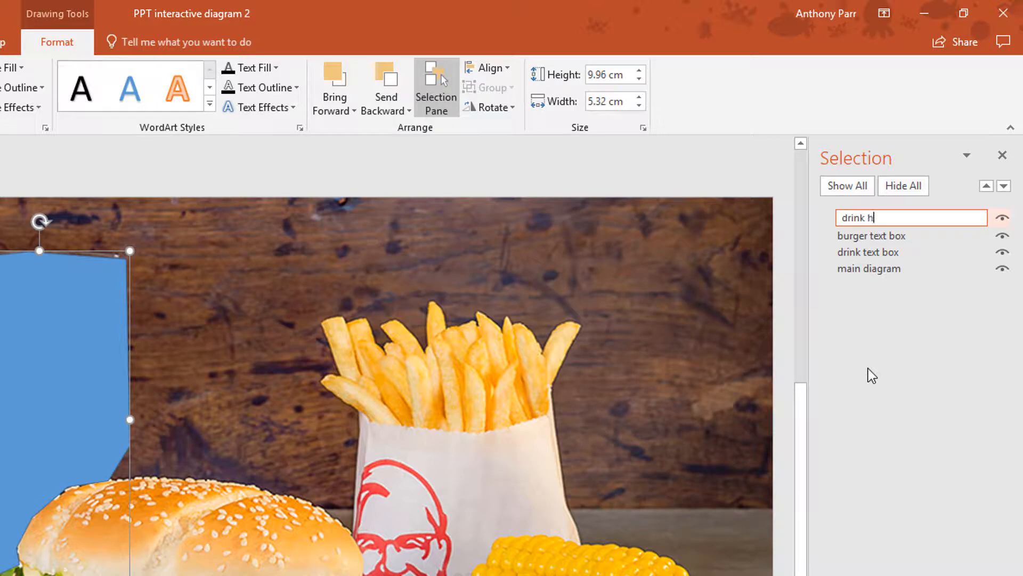
{"action": "type", "text": "otspot"}
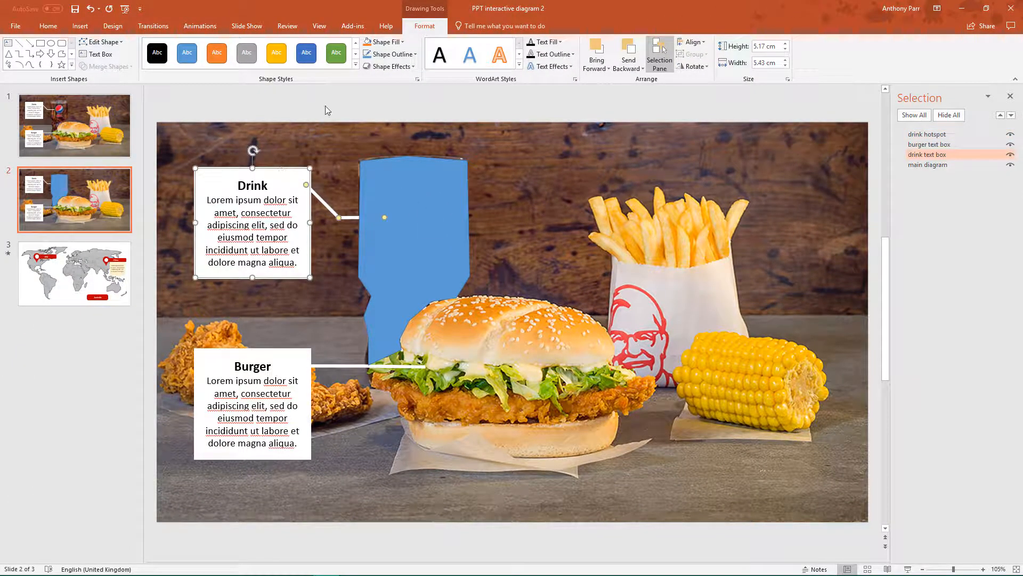
Step: Give the Drink text box a Fade entrance triggered on click of the drink hotspot
{"action": "left_click", "coordinate": [200, 26]}
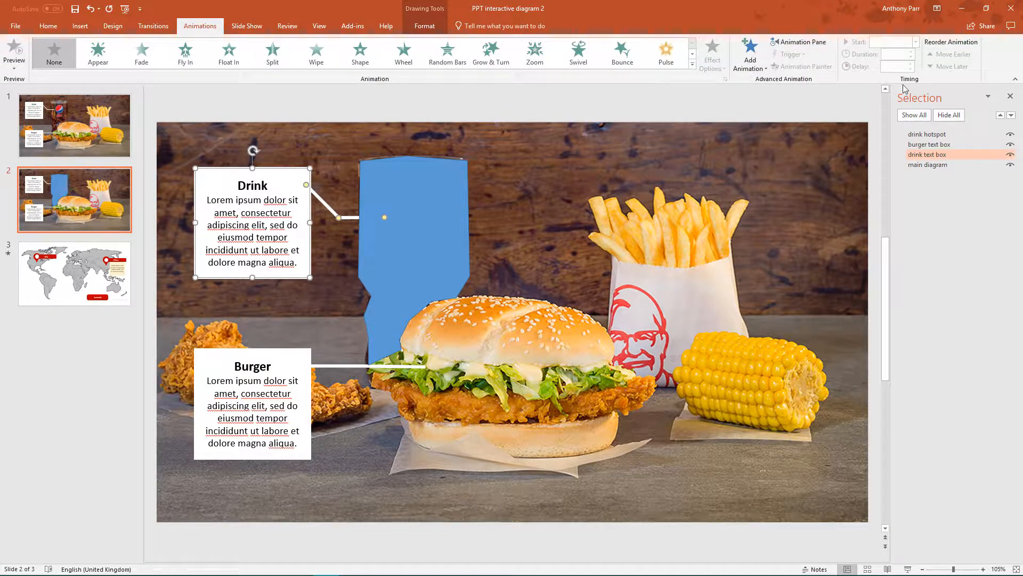
{"action": "left_click", "coordinate": [798, 41]}
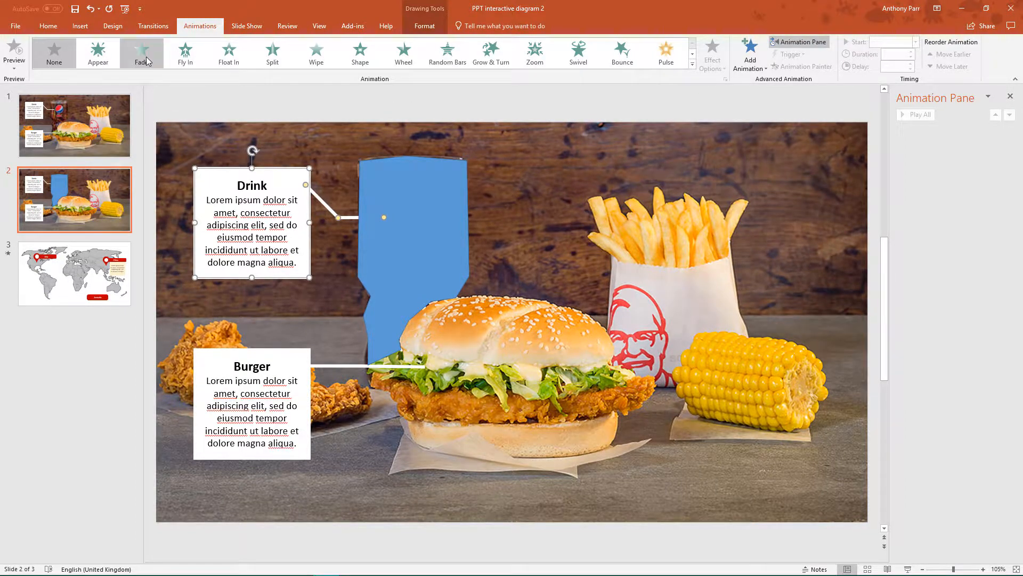
{"action": "left_click", "coordinate": [141, 53]}
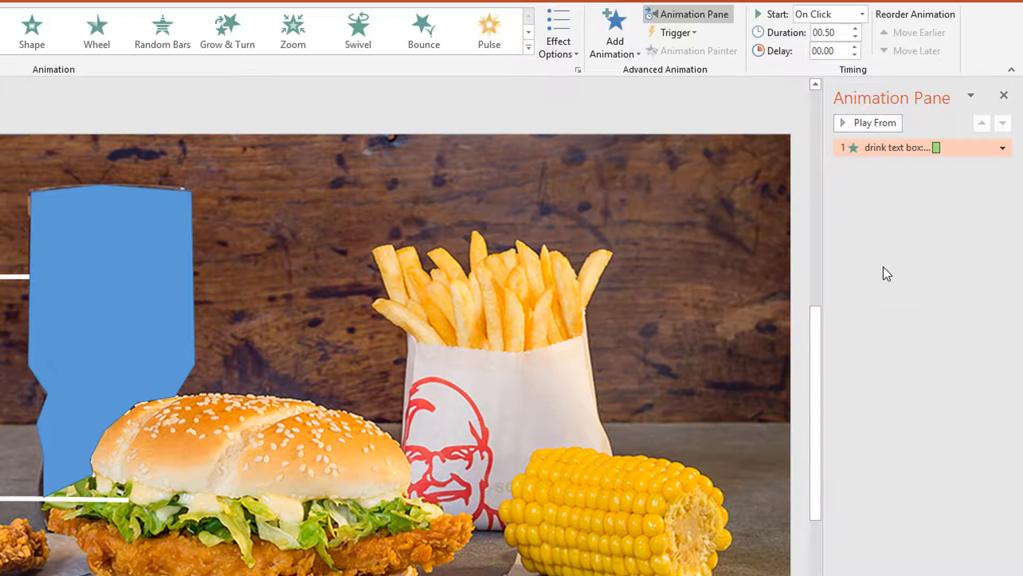
{"action": "mouse_move", "coordinate": [312, 210]}
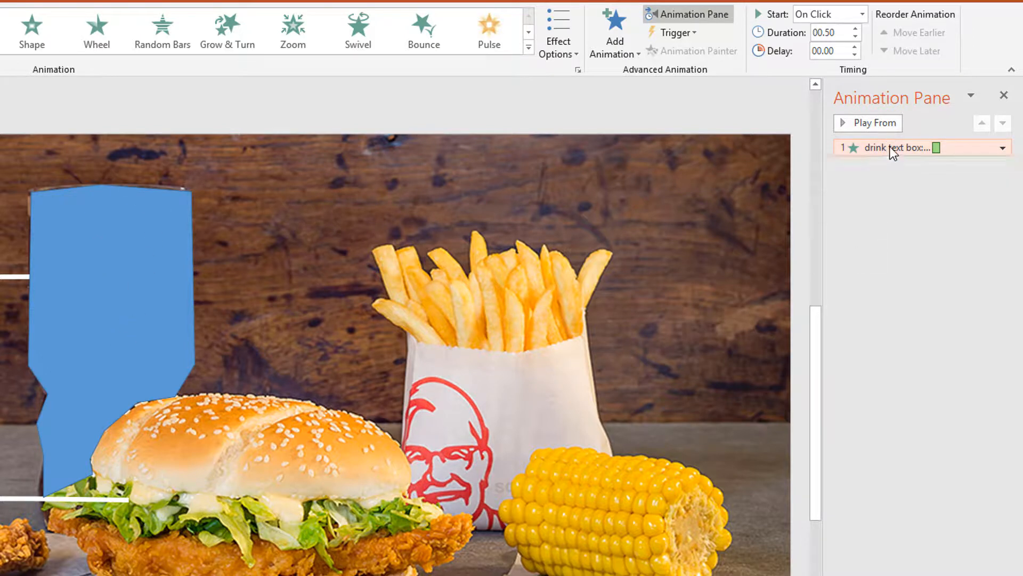
{"action": "left_click", "coordinate": [675, 33]}
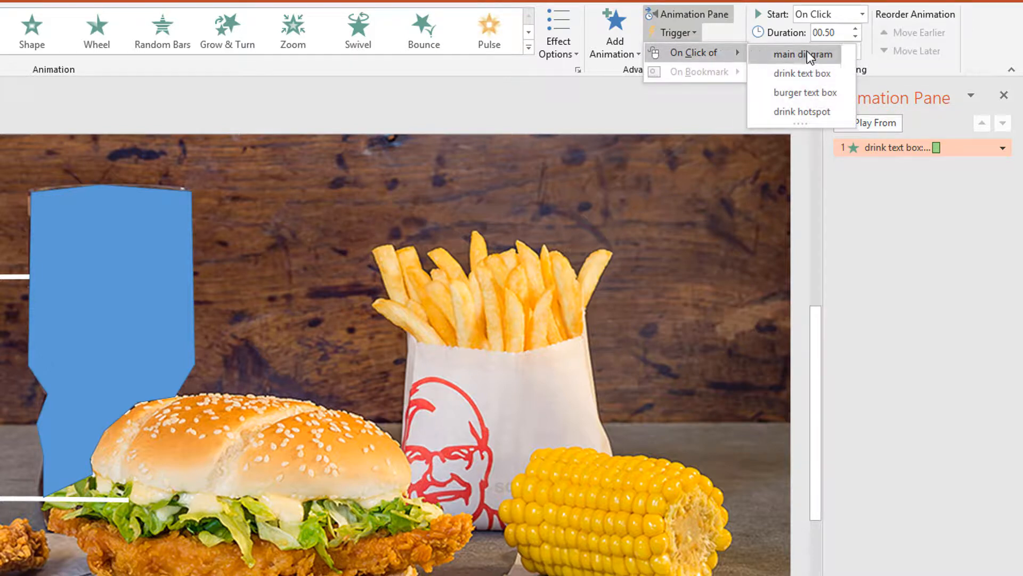
{"action": "left_click", "coordinate": [803, 111]}
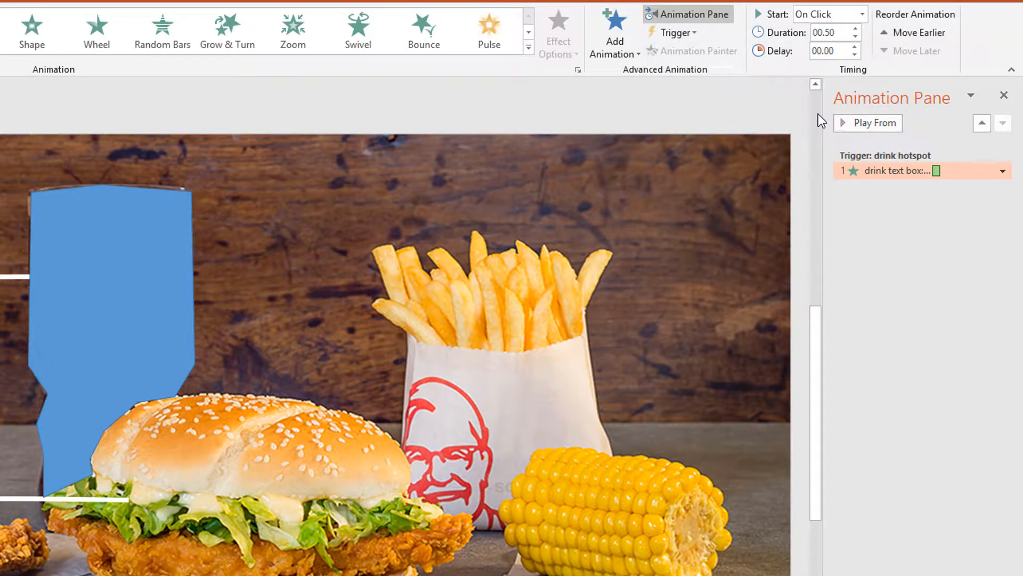
{"action": "mouse_move", "coordinate": [901, 170]}
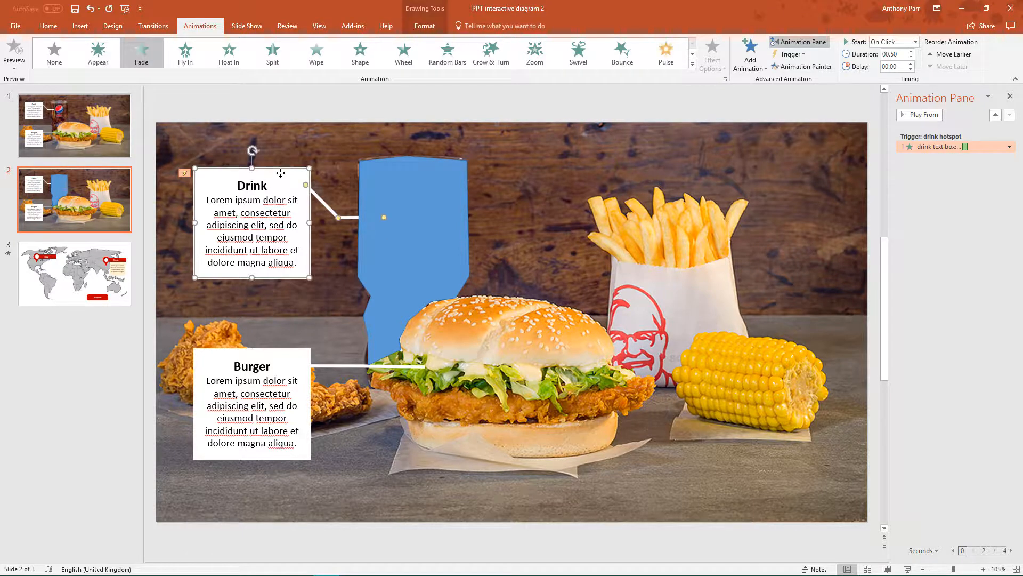
Step: Add a Fade exit to the Drink text box, also triggered on click of the drink hotspot
{"action": "left_click", "coordinate": [692, 54]}
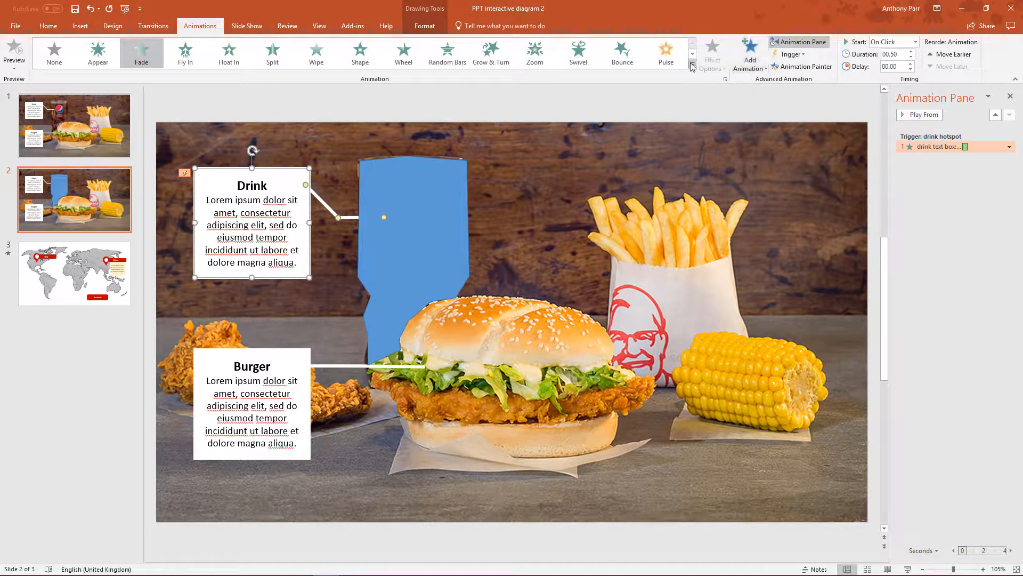
{"action": "left_click", "coordinate": [692, 66]}
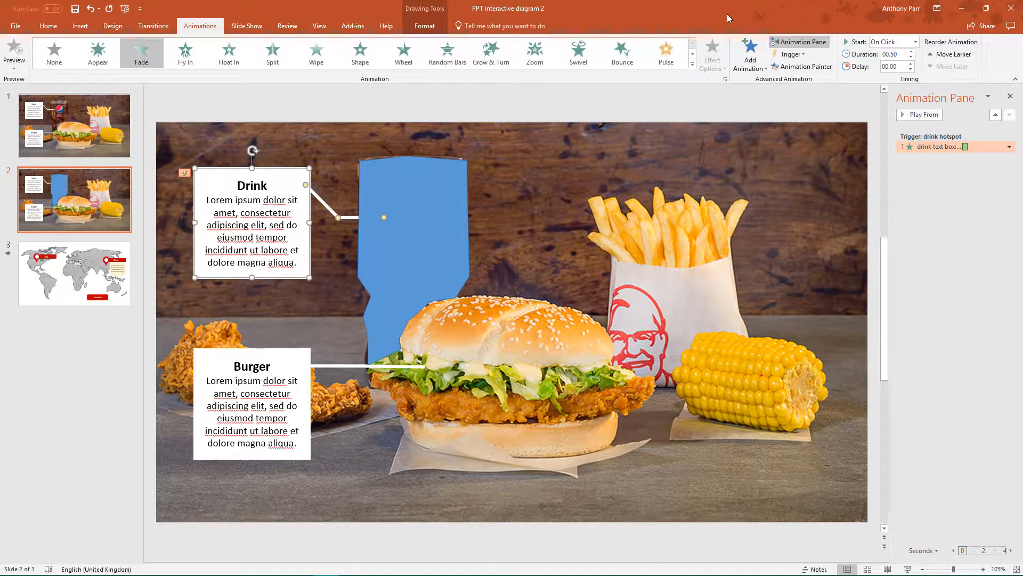
{"action": "left_click", "coordinate": [749, 55]}
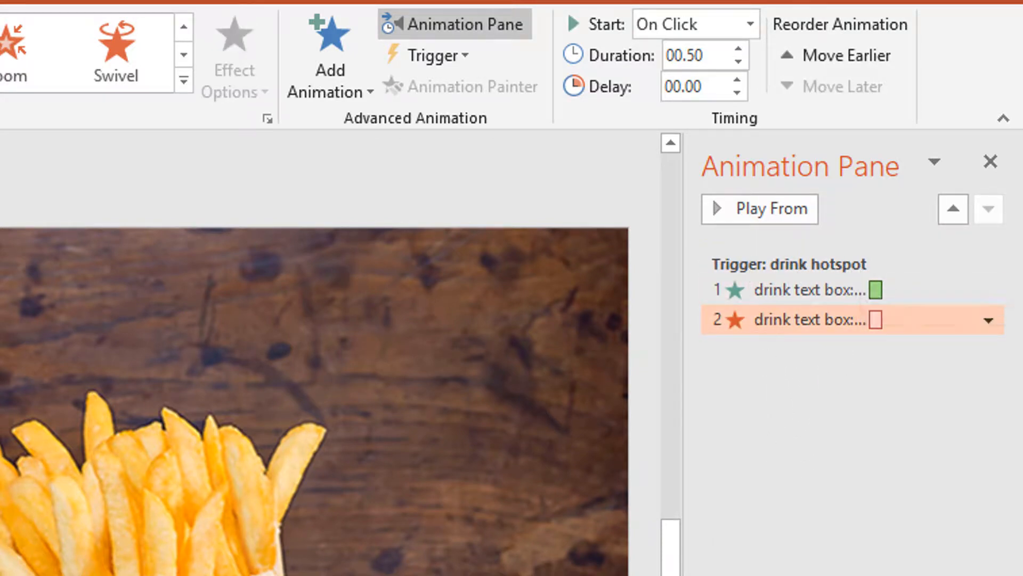
{"action": "left_click", "coordinate": [815, 289]}
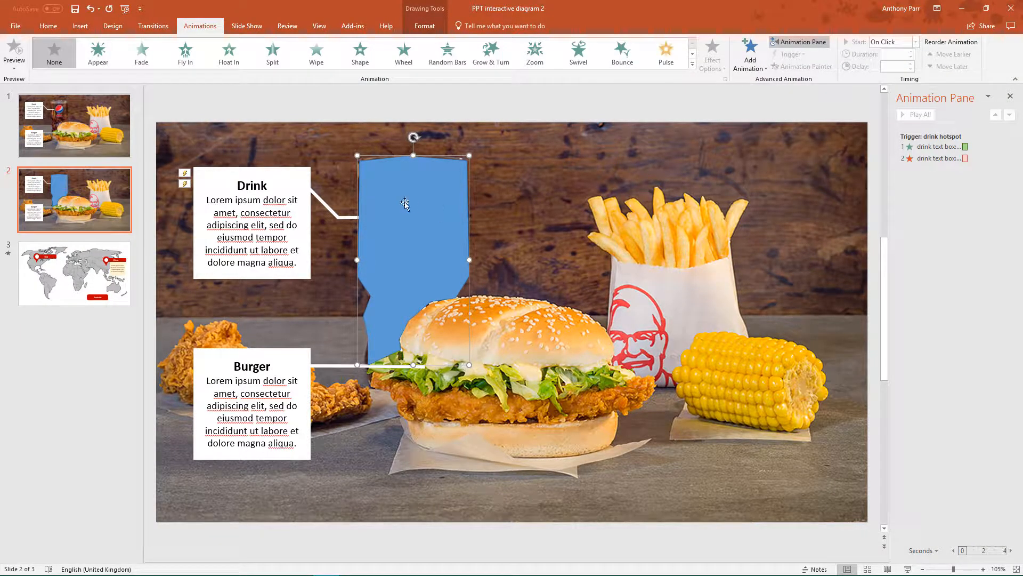
Step: Set the drink hotspot's fill to 100% transparency so the drink photo shows through
{"action": "left_click", "coordinate": [424, 26]}
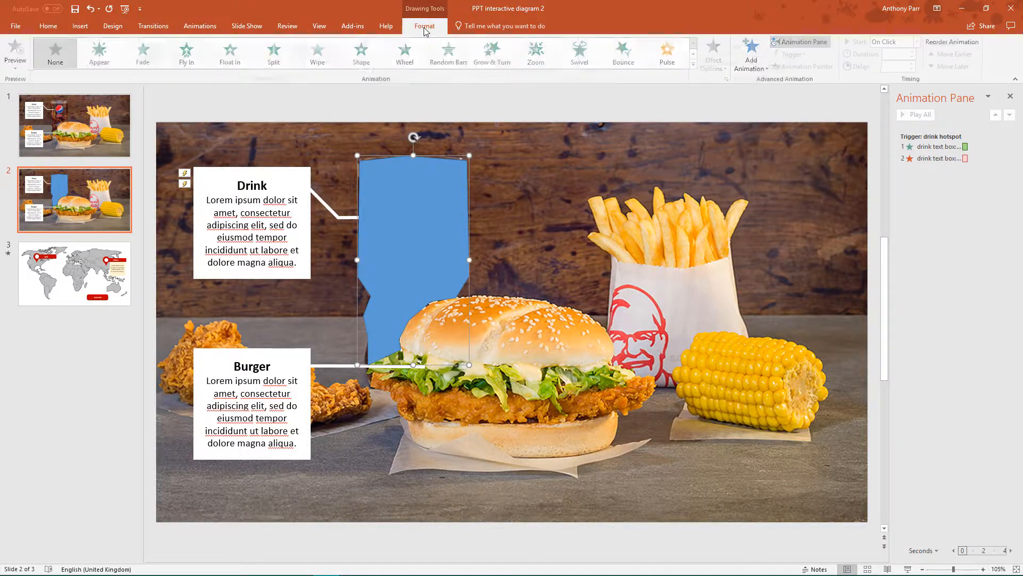
{"action": "left_click", "coordinate": [424, 26]}
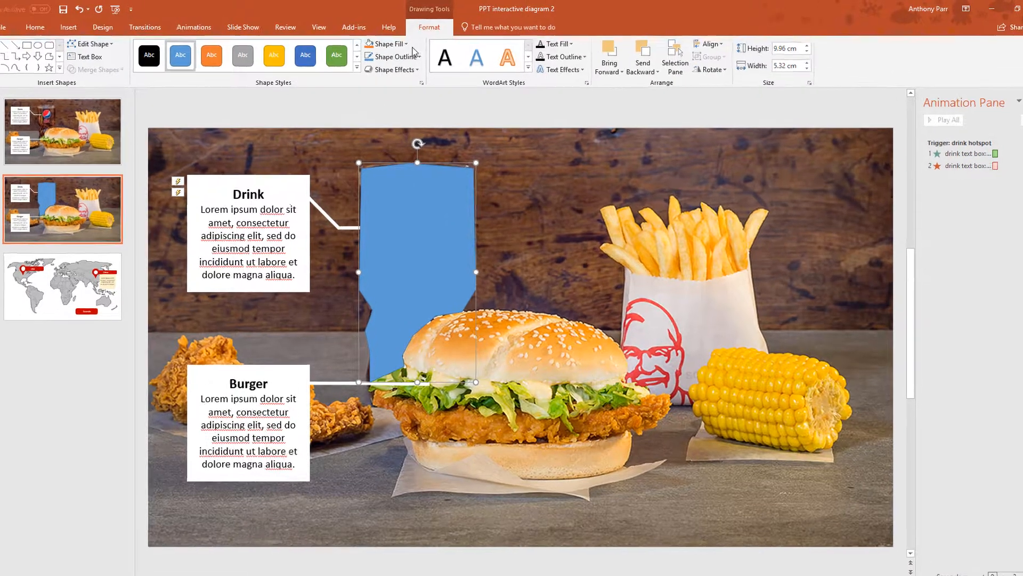
{"action": "left_click", "coordinate": [390, 43]}
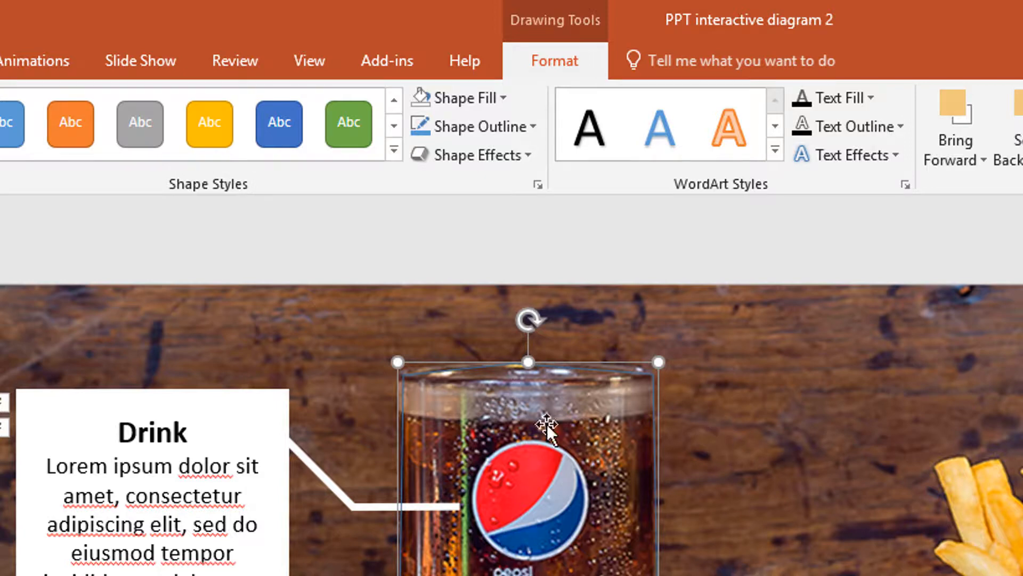
{"action": "mouse_move", "coordinate": [692, 510]}
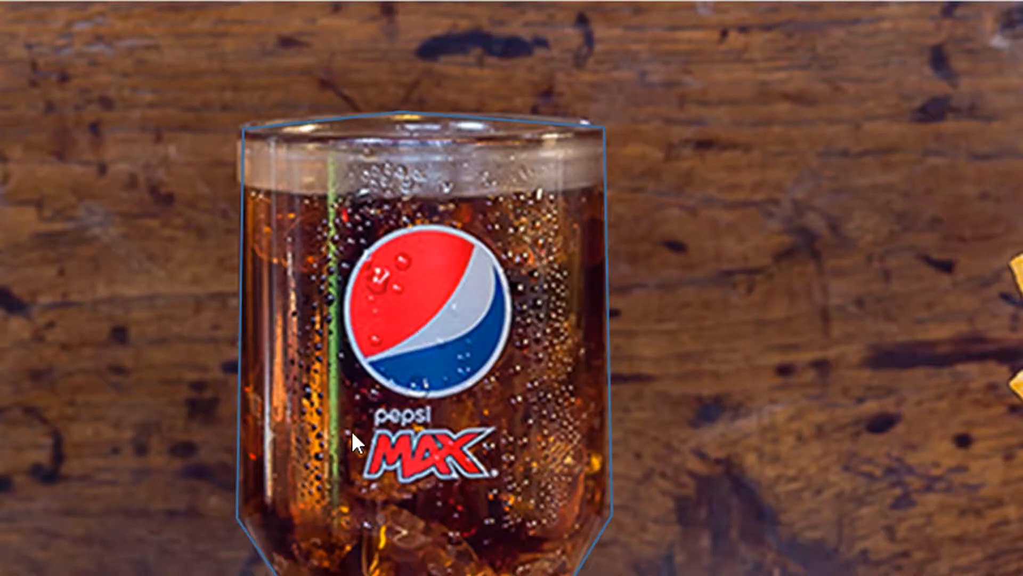
{"action": "mouse_move", "coordinate": [284, 315]}
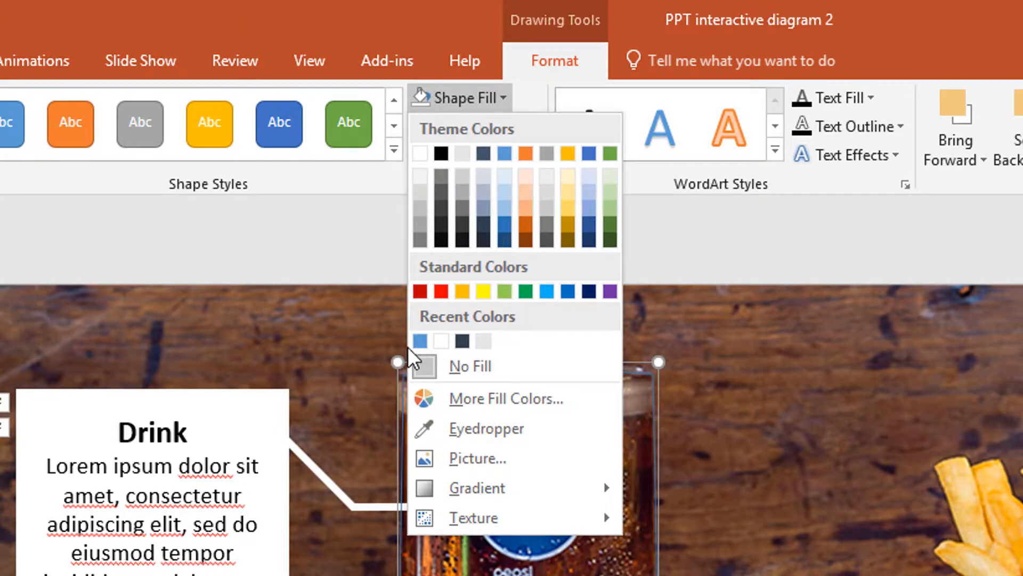
{"action": "left_click", "coordinate": [420, 341]}
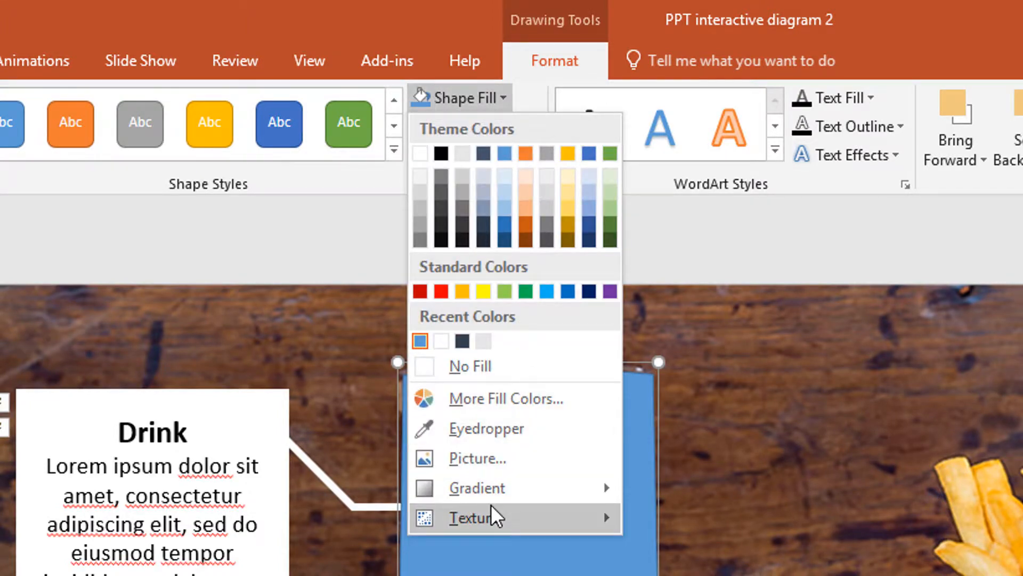
{"action": "mouse_move", "coordinate": [476, 487]}
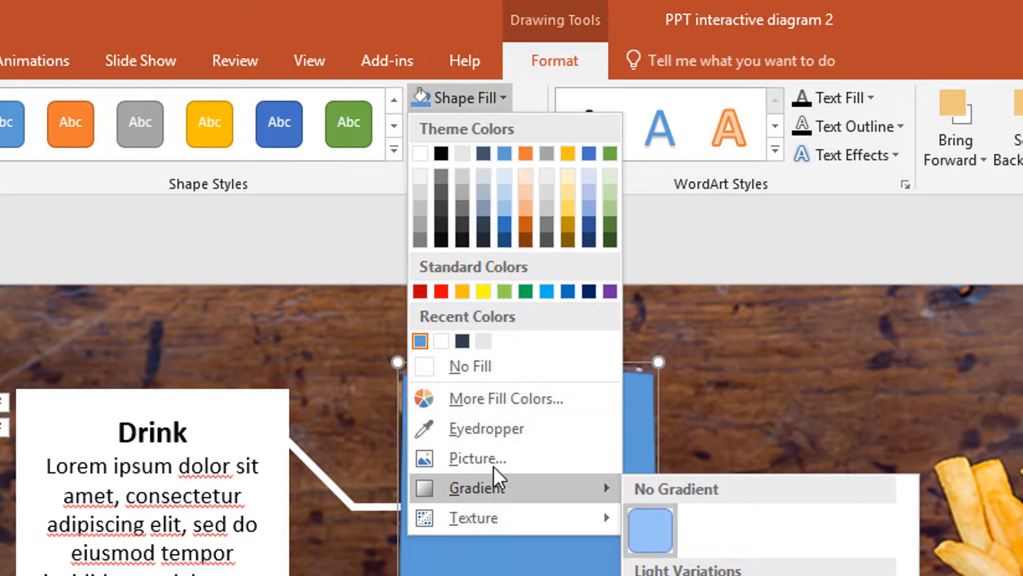
{"action": "left_click", "coordinate": [505, 398]}
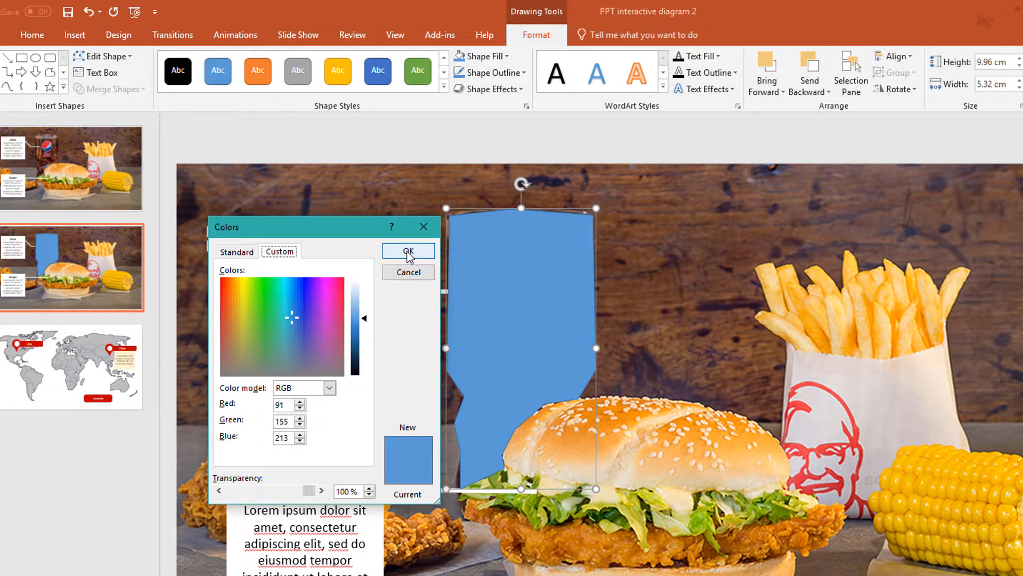
{"action": "left_click", "coordinate": [404, 251]}
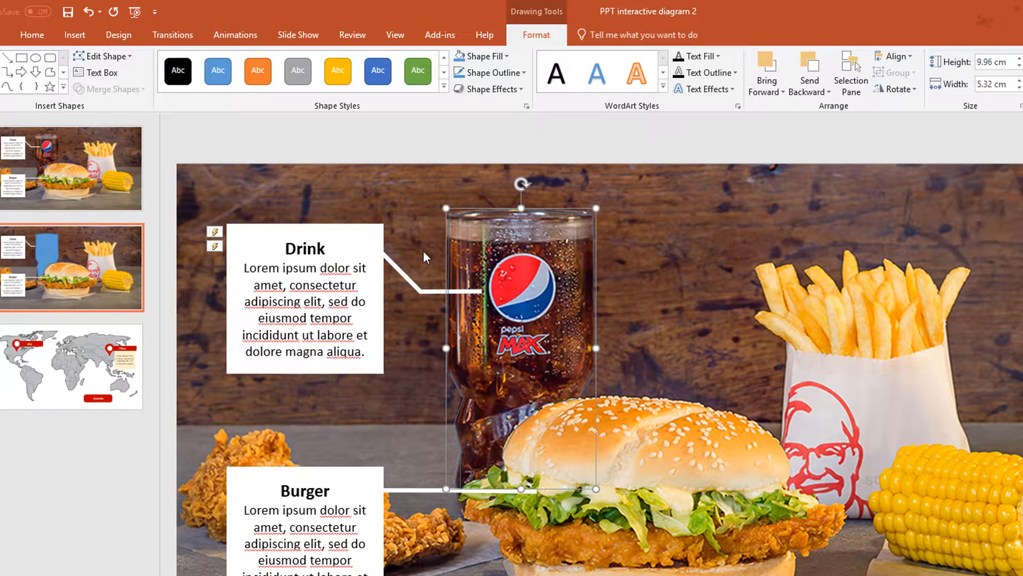
{"action": "left_click", "coordinate": [519, 73]}
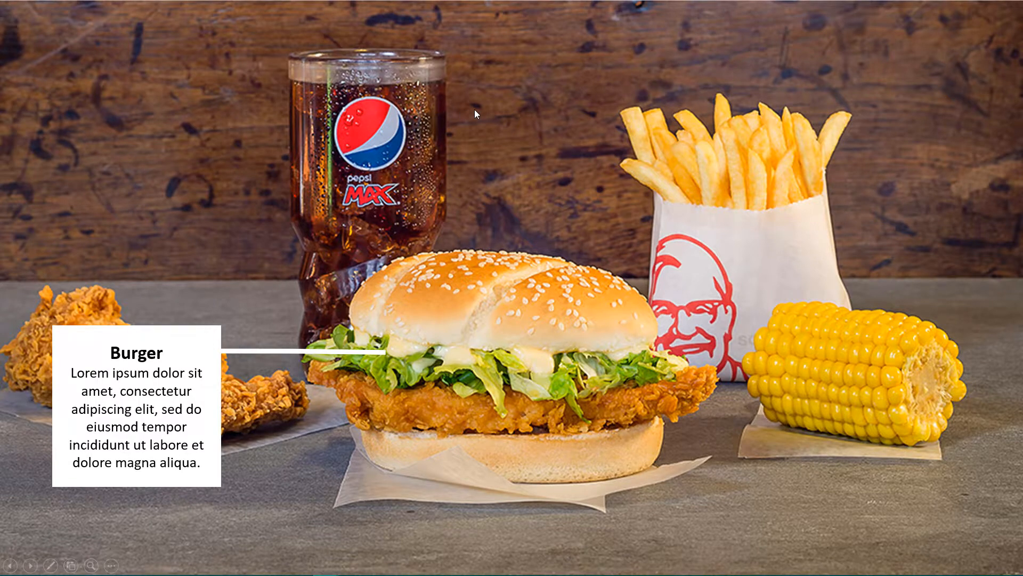
{"action": "left_click", "coordinate": [377, 135]}
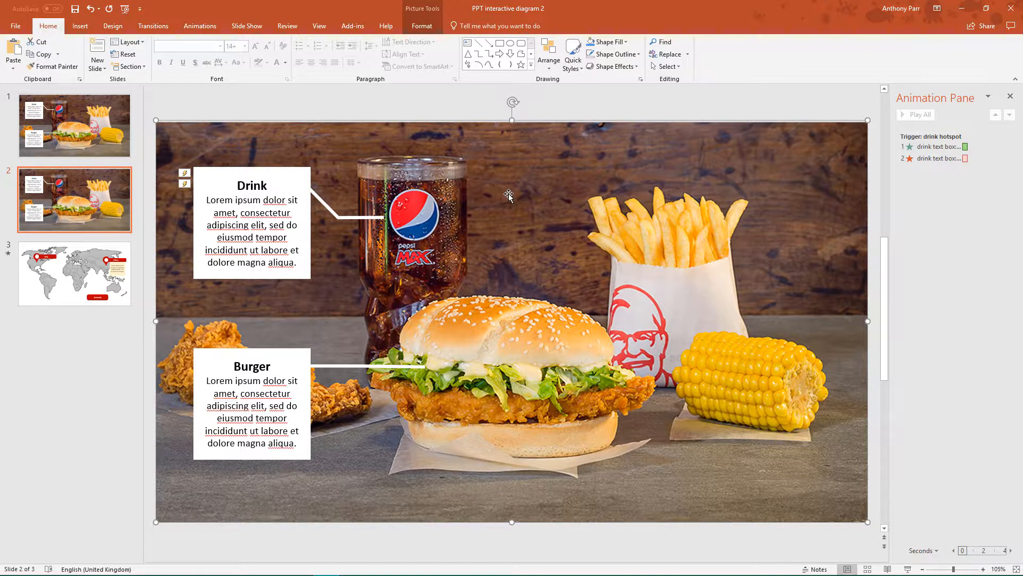
{"action": "mouse_move", "coordinate": [609, 307]}
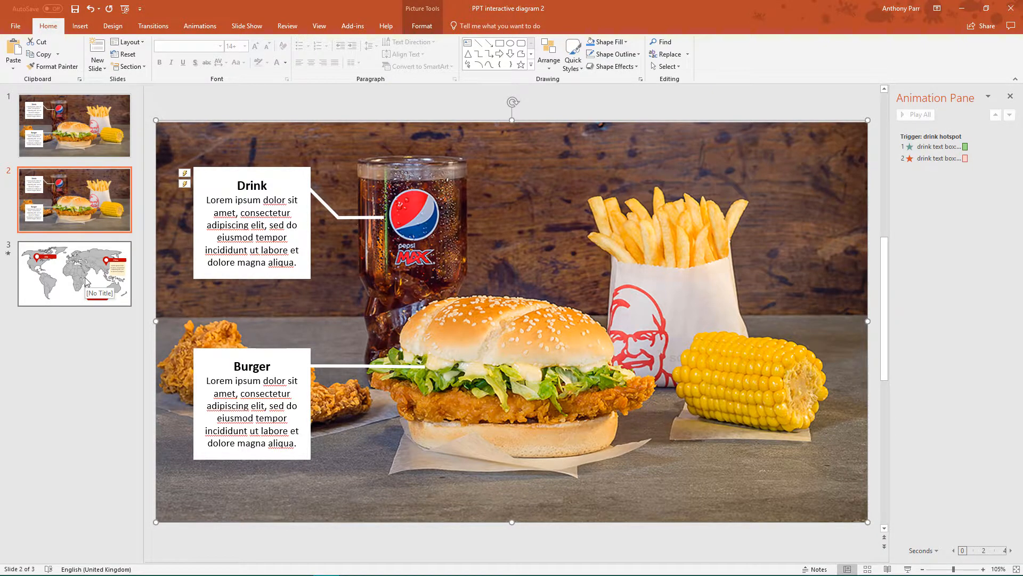
Step: Go to slide 3, the world map with USA, China and Australia markers
{"action": "left_click", "coordinate": [74, 274]}
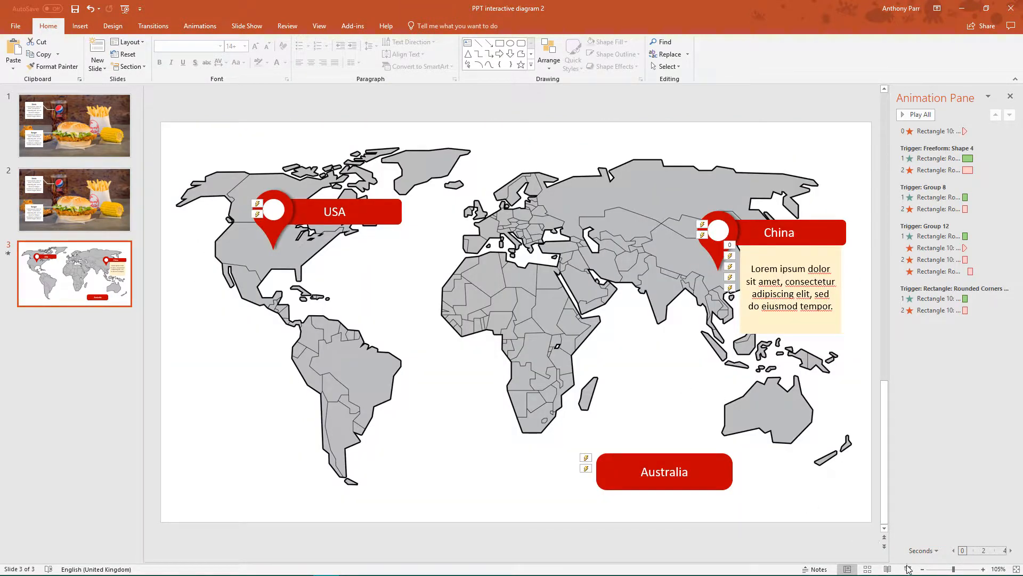